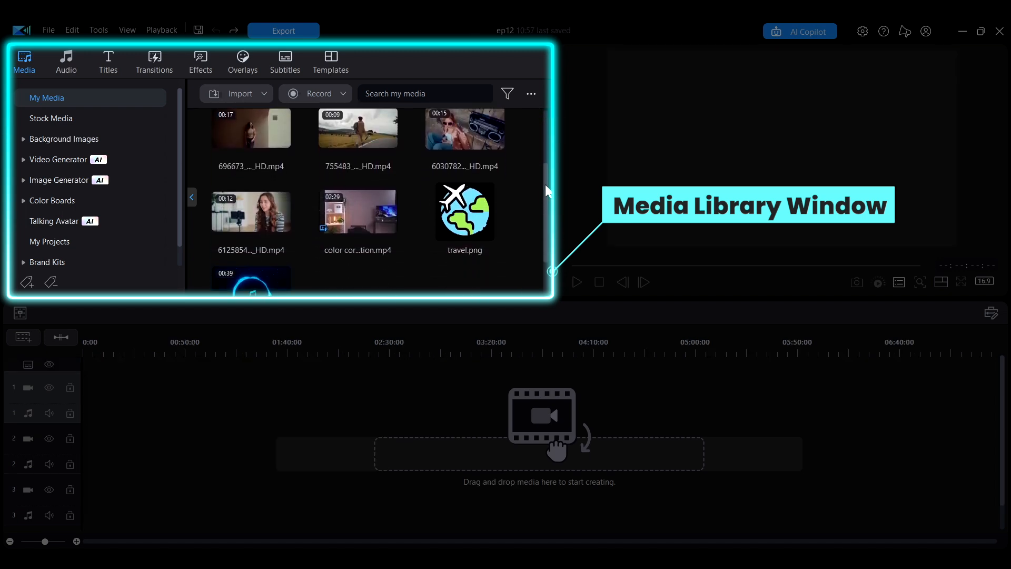
Browse the title templates and another library category, then return to imported media
{"action": "left_click", "coordinate": [107, 62]}
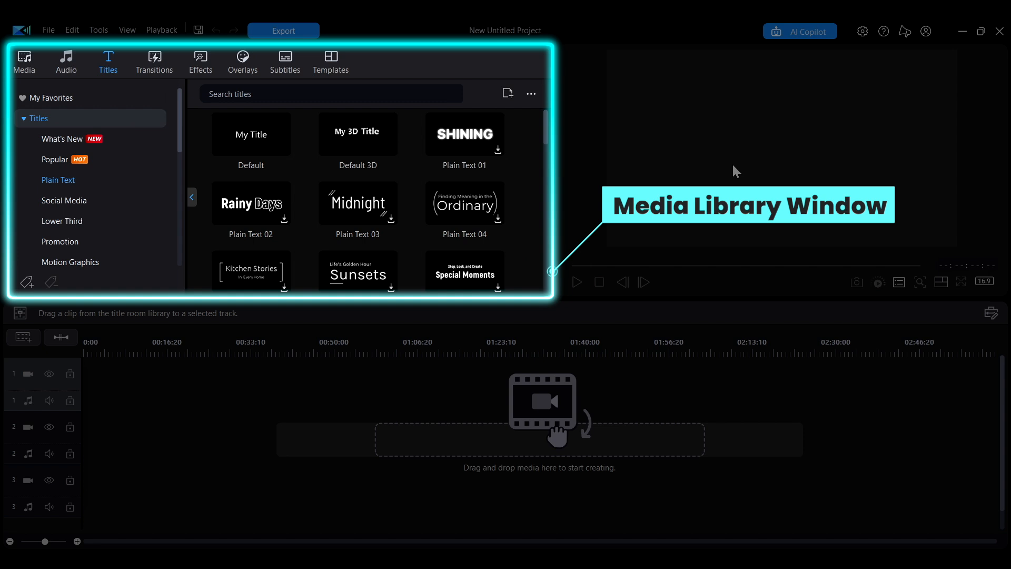
{"action": "left_click", "coordinate": [200, 61]}
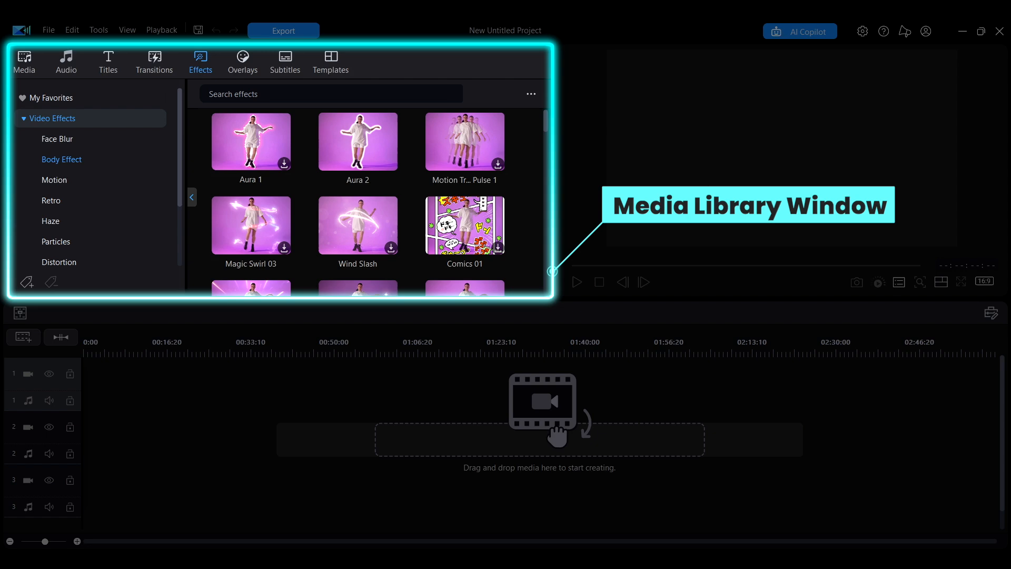
{"action": "left_click", "coordinate": [25, 61]}
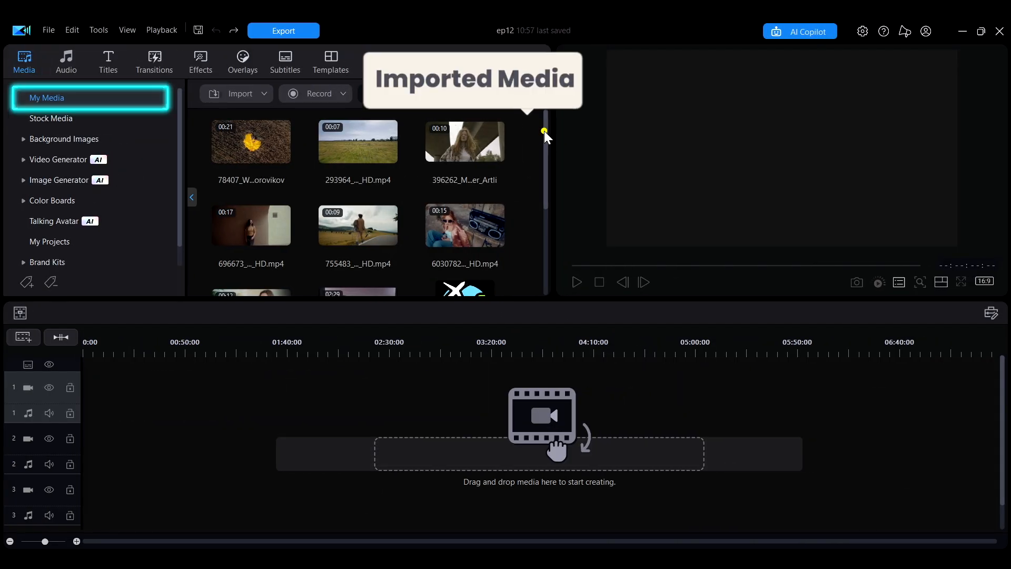
Browse the background images, the downloaded stock media and the Getty Images stock footage
{"action": "scroll", "scroll_direction": "down", "scroll_amount": 3}
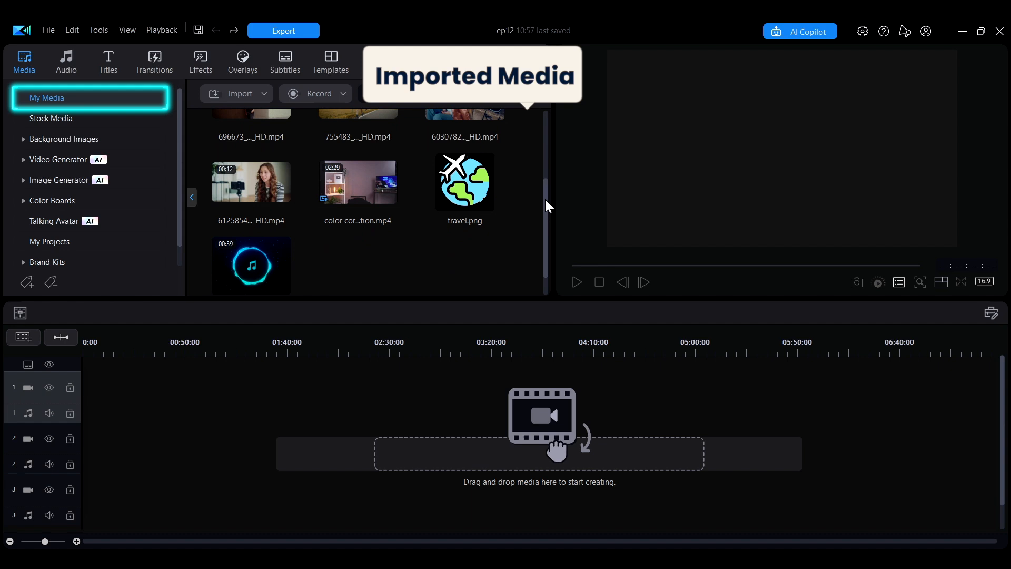
{"action": "left_click", "coordinate": [64, 139]}
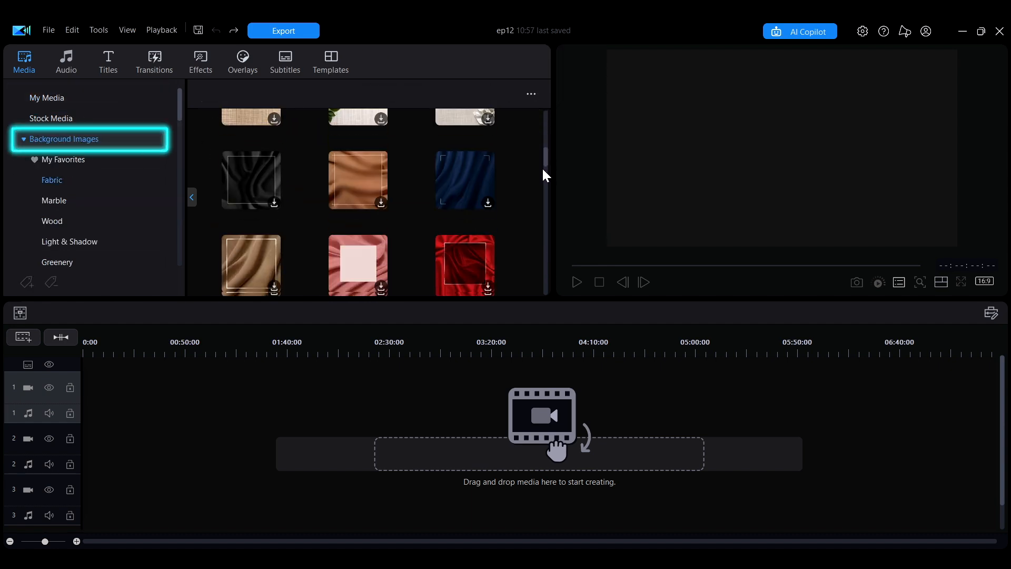
{"action": "left_click", "coordinate": [51, 118]}
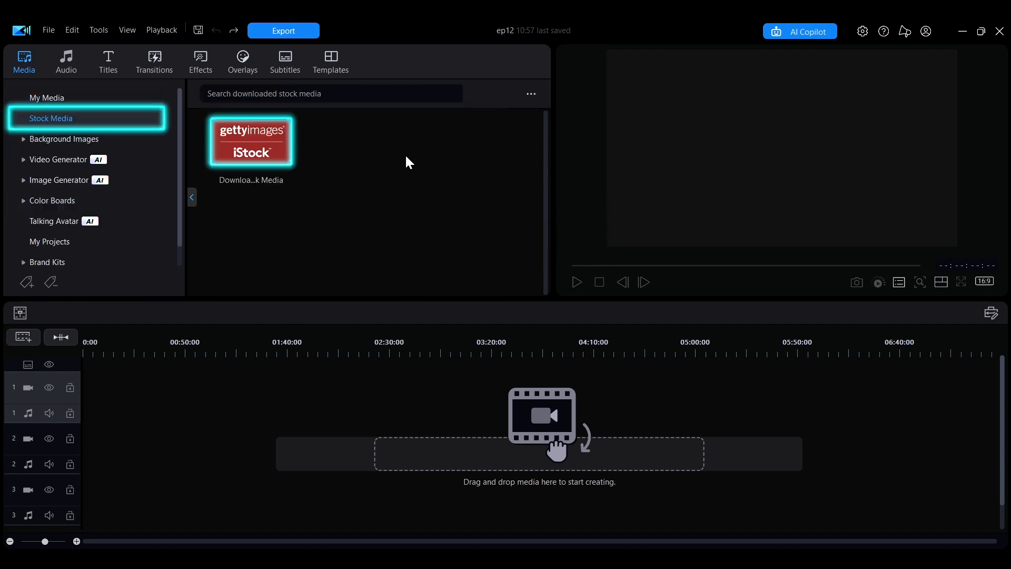
{"action": "left_click", "coordinate": [251, 141]}
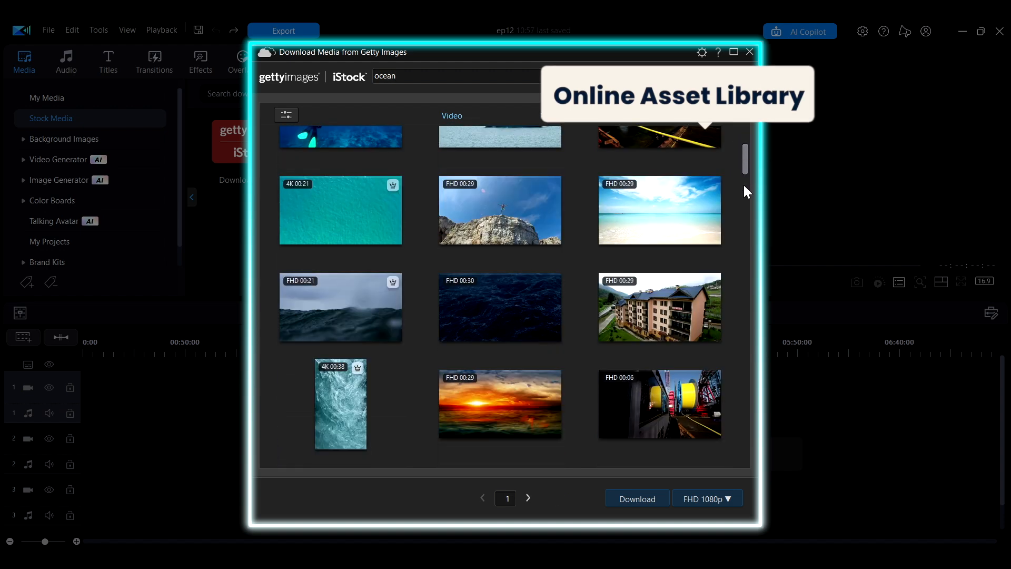
{"action": "scroll", "scroll_direction": "down", "scroll_amount": 3}
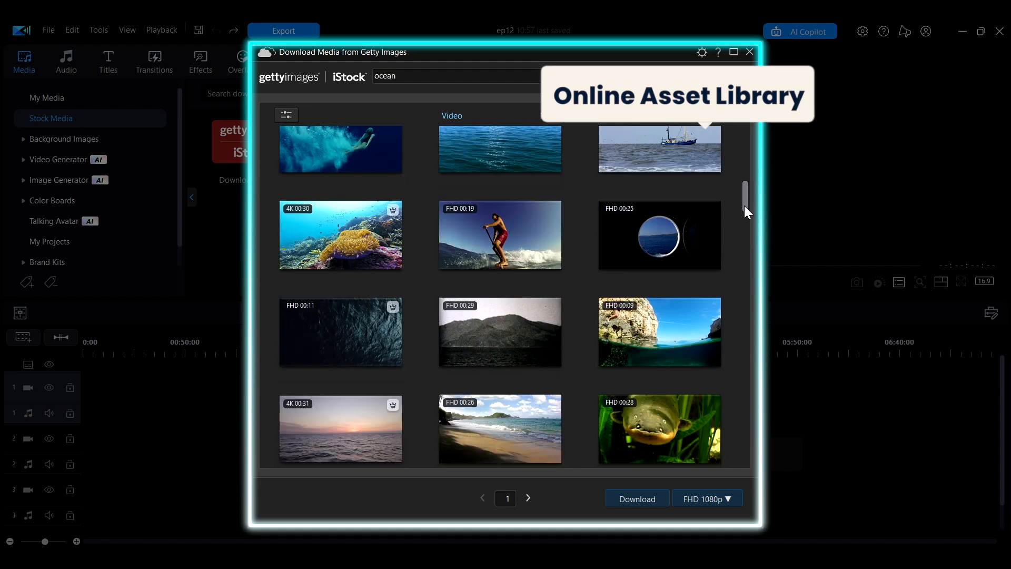
{"action": "left_click", "coordinate": [749, 53]}
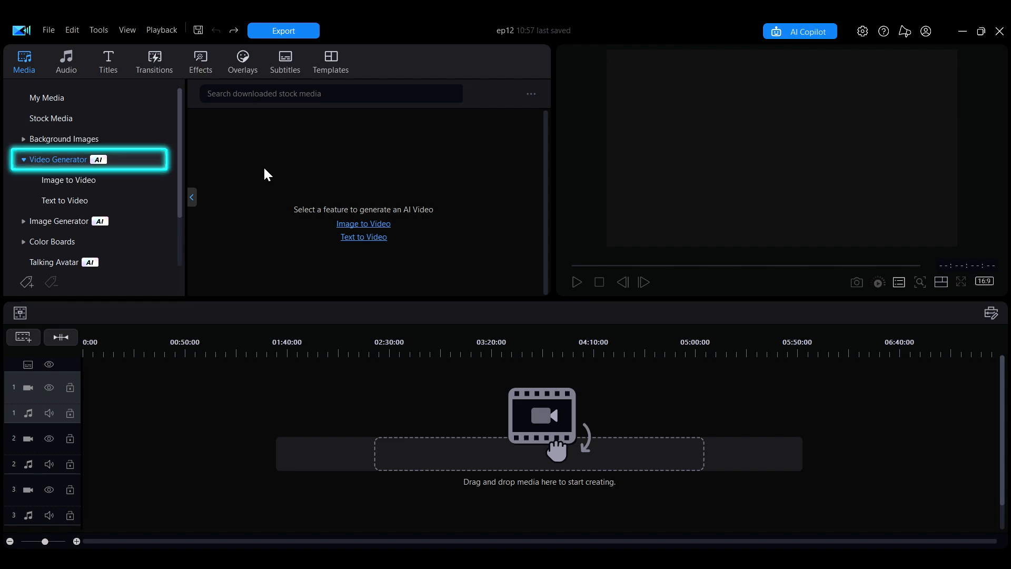
{"action": "left_click", "coordinate": [363, 224]}
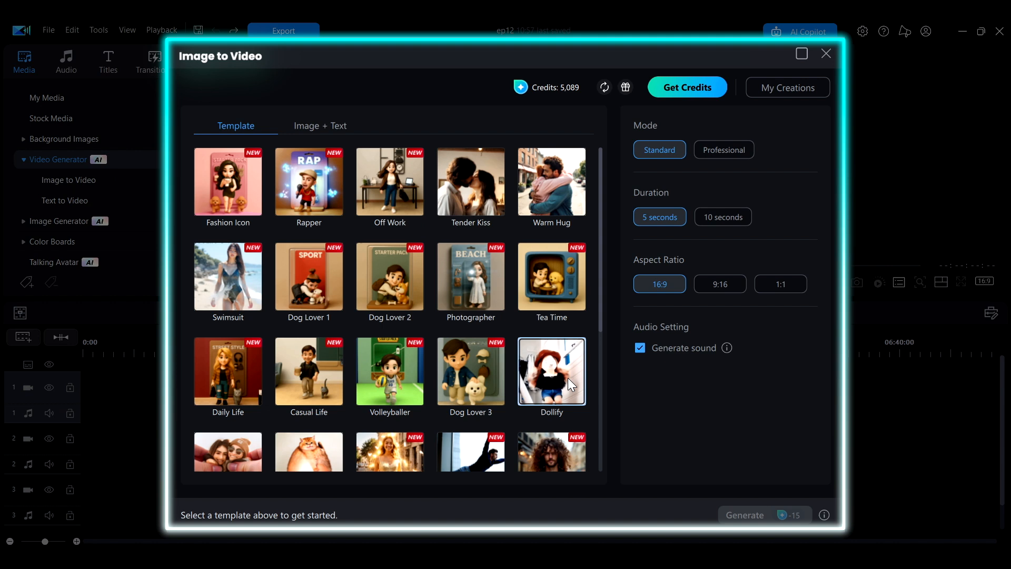
{"action": "left_click", "coordinate": [64, 200]}
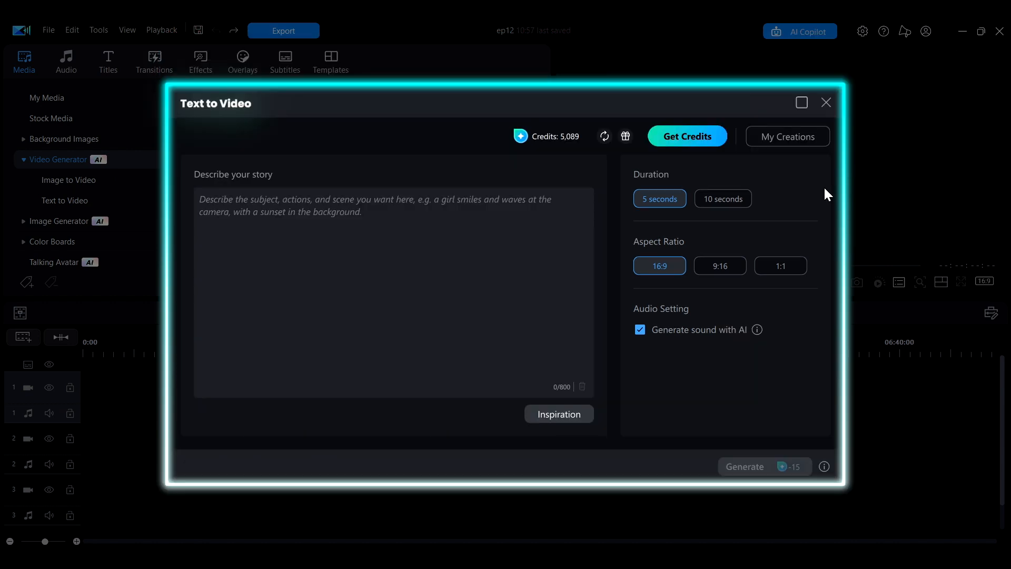
{"action": "left_click", "coordinate": [59, 180]}
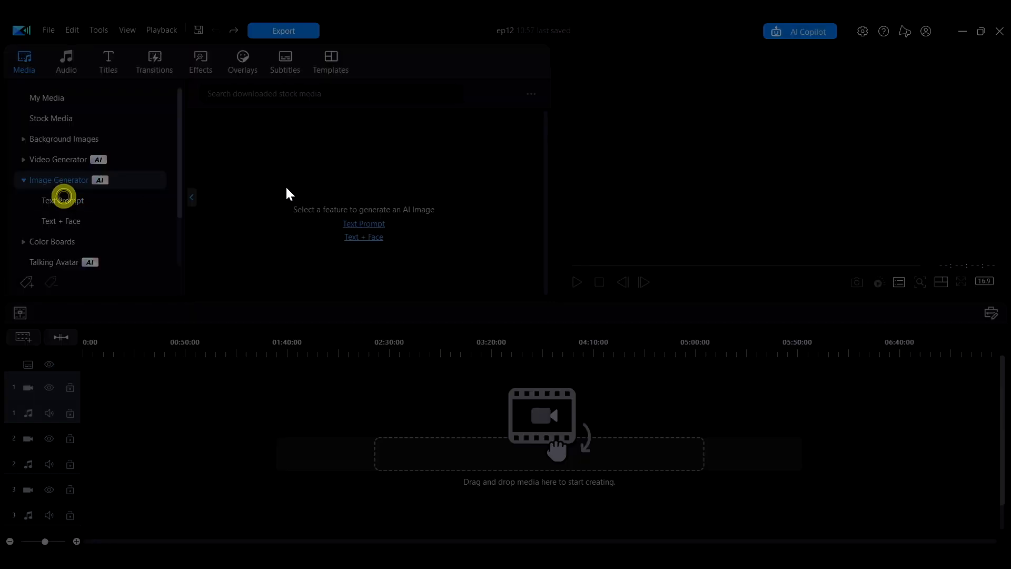
{"action": "left_click", "coordinate": [363, 223]}
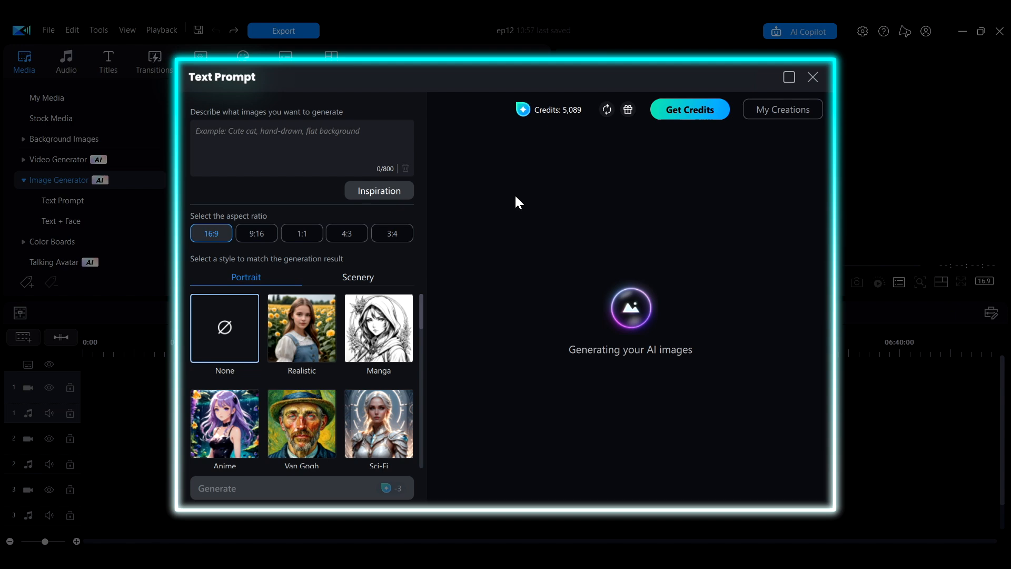
{"action": "left_click", "coordinate": [61, 220]}
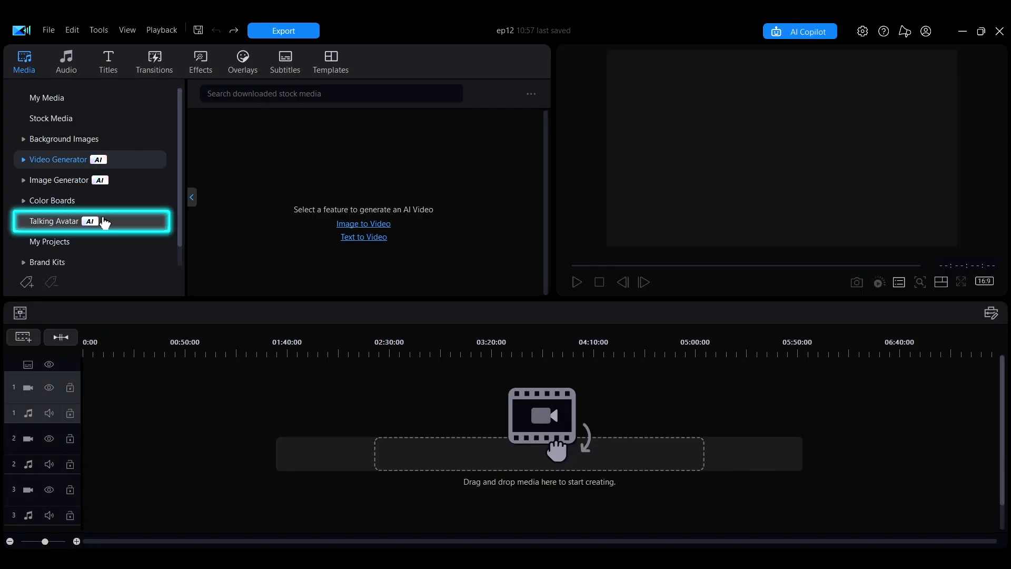
{"action": "left_click", "coordinate": [54, 221]}
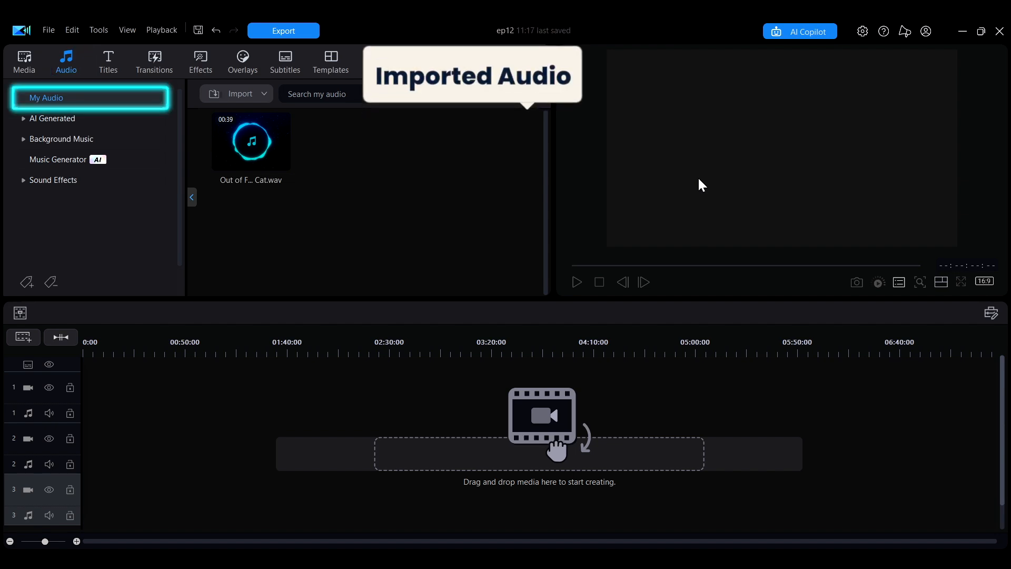
Browse background music, return to imported audio, and open and close the AI music generator
{"action": "left_click", "coordinate": [61, 138]}
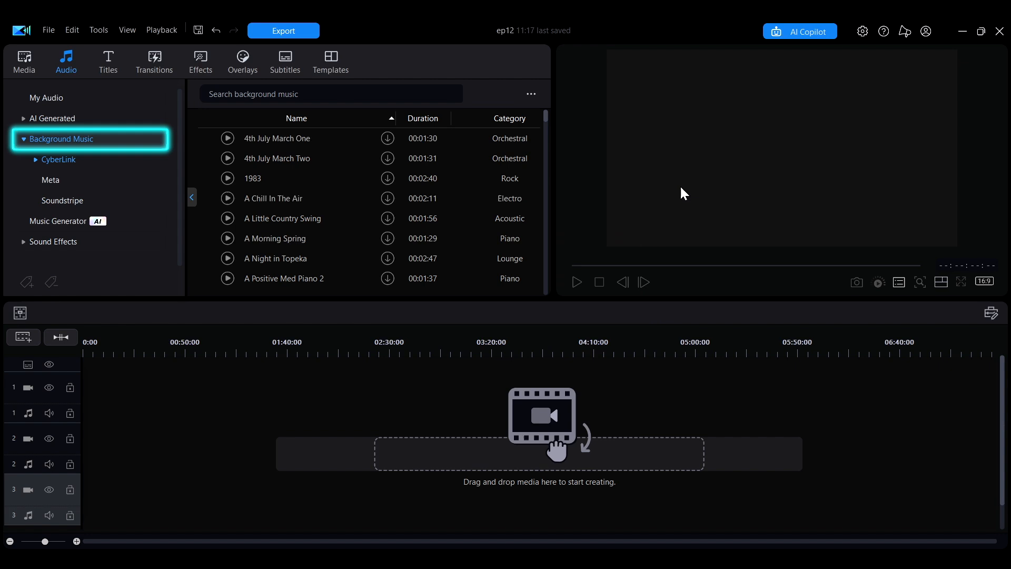
{"action": "mouse_move", "coordinate": [58, 179]}
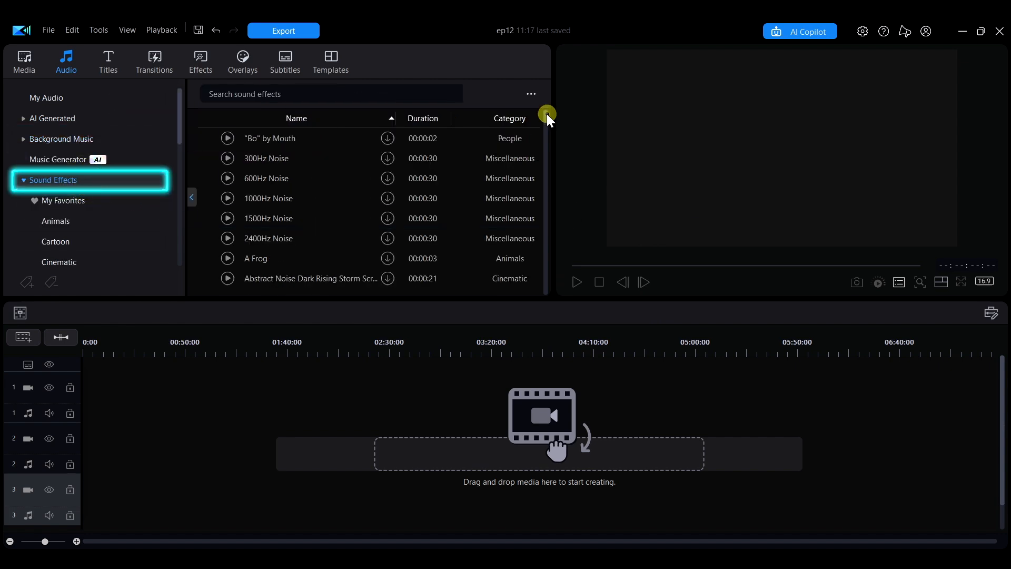
{"action": "scroll", "scroll_direction": "down", "scroll_amount": 3}
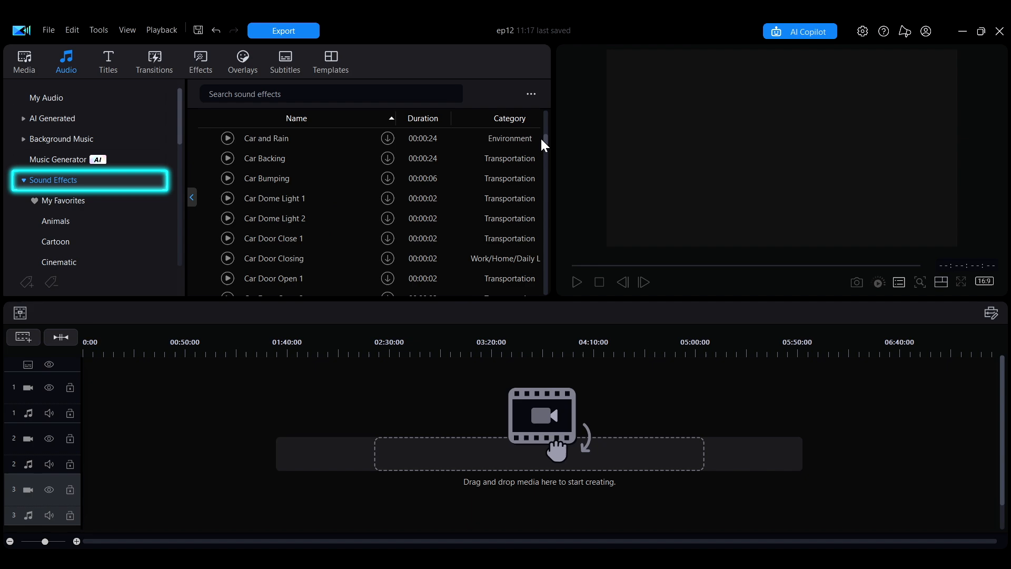
{"action": "left_click", "coordinate": [46, 97]}
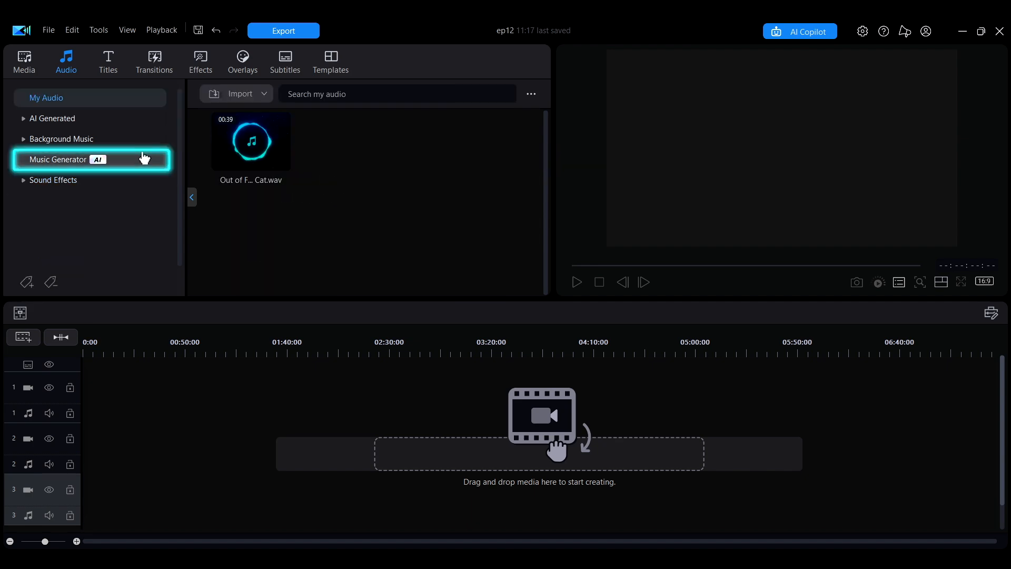
{"action": "left_click", "coordinate": [57, 159]}
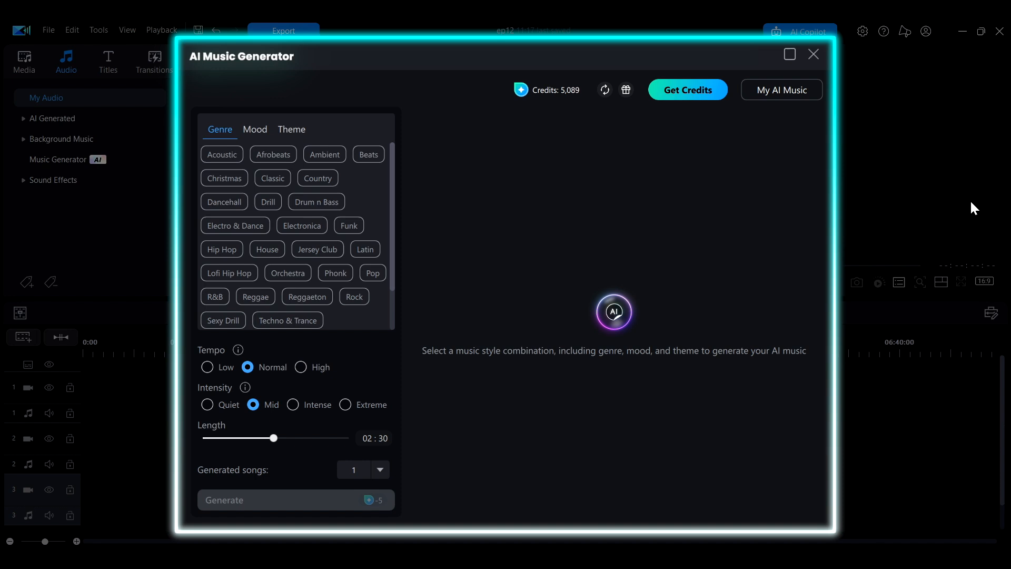
{"action": "left_click", "coordinate": [813, 54]}
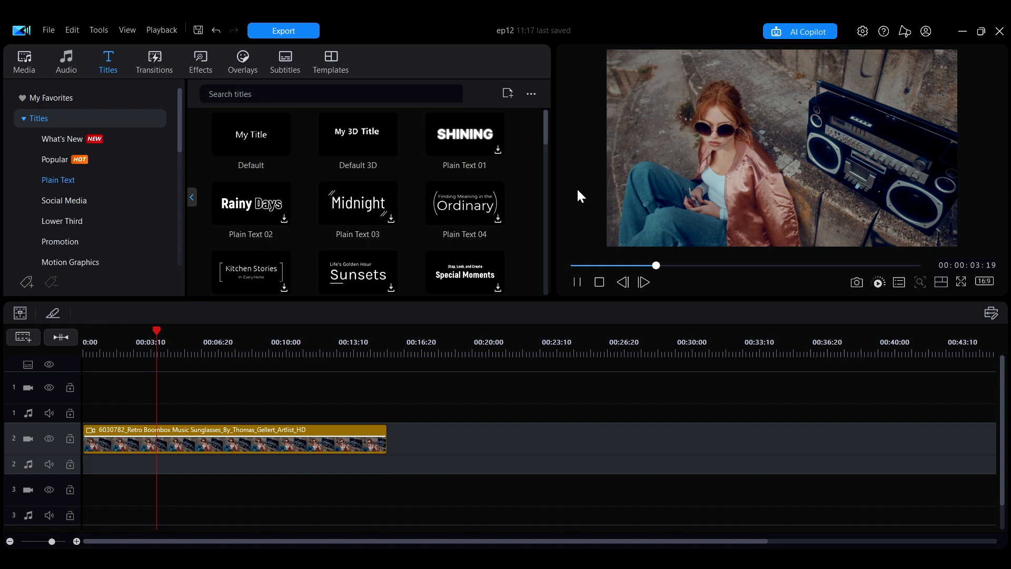
Pick the Plain Text 36 title template to add to the timeline
{"action": "left_click", "coordinate": [575, 282]}
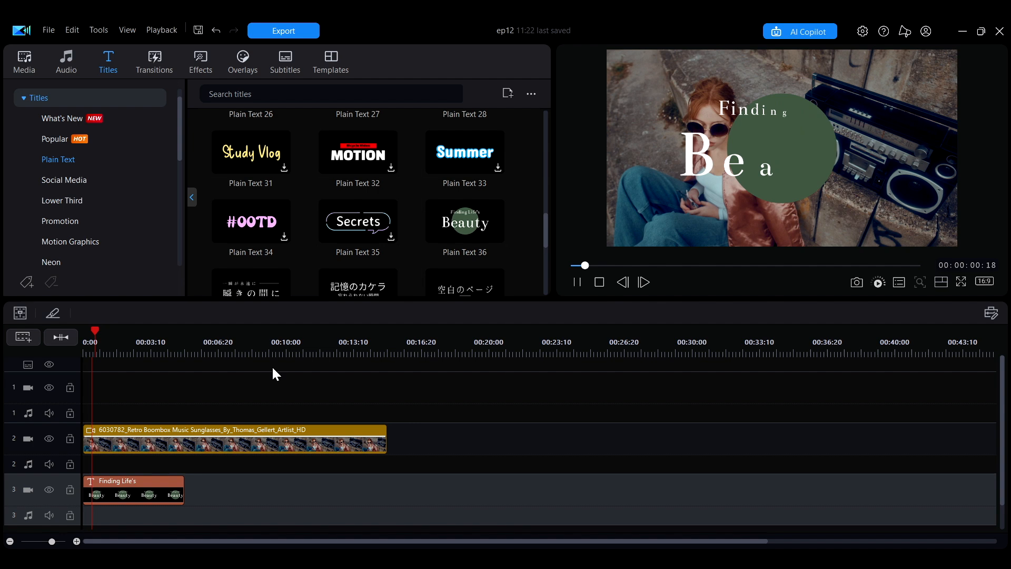
{"action": "left_click", "coordinate": [132, 342]}
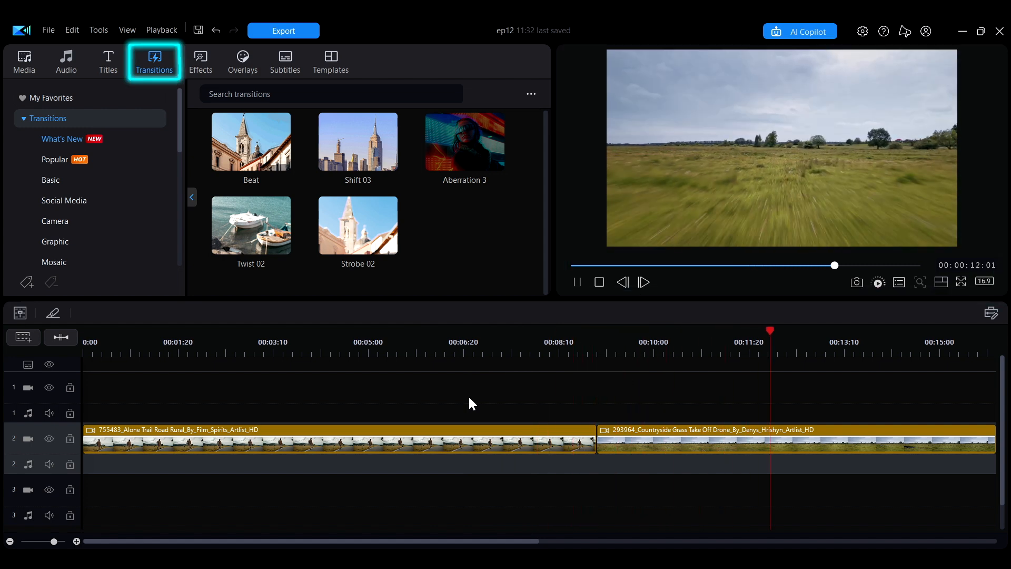
Browse the Camera transitions for the join between the trail and drone clips
{"action": "left_click", "coordinate": [50, 180]}
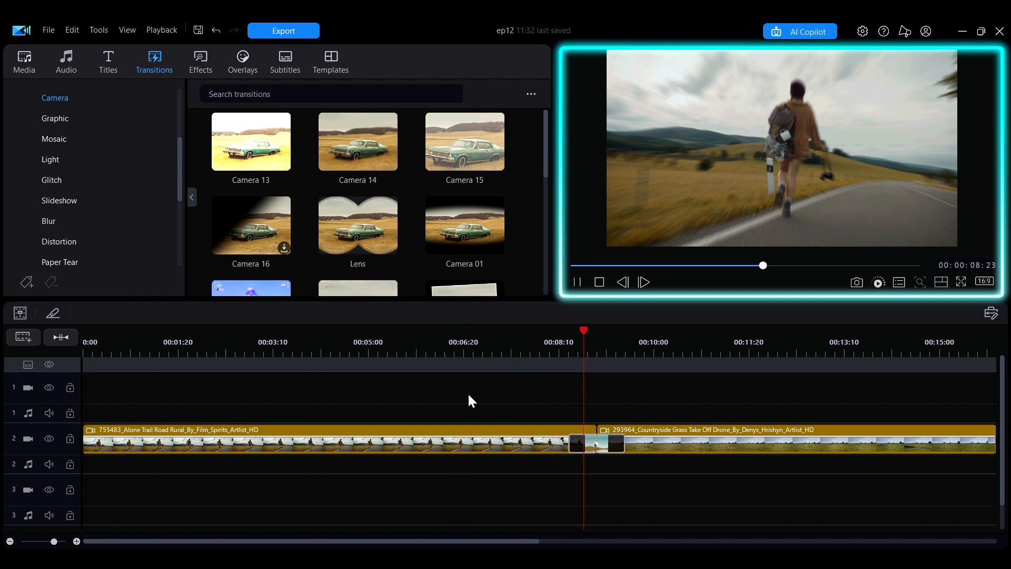
{"action": "left_click", "coordinate": [200, 61]}
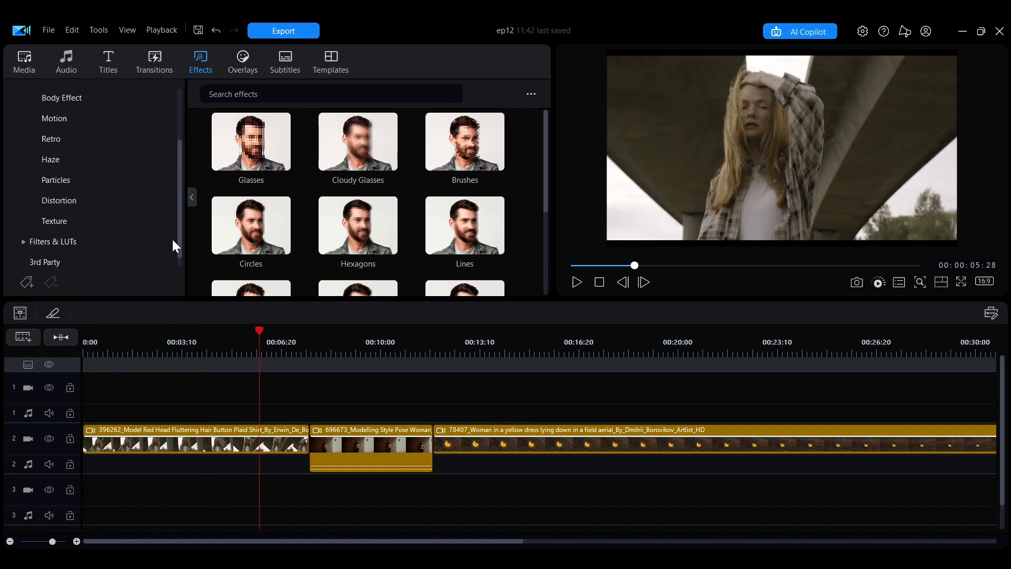
Show the Body Effect category and preview the Magic Swirl 03 effect
{"action": "left_click", "coordinate": [465, 141]}
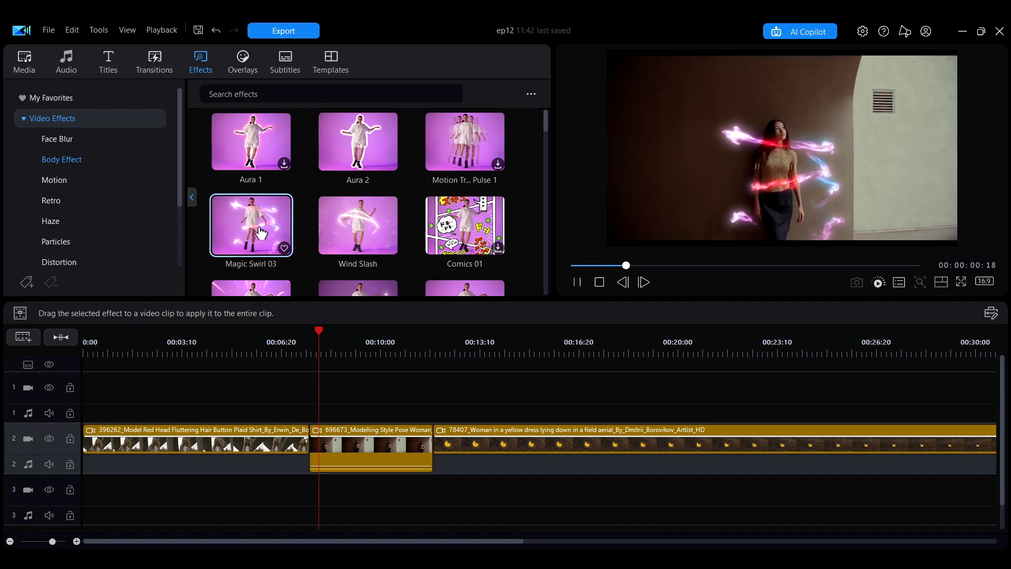
{"action": "left_click", "coordinate": [51, 200]}
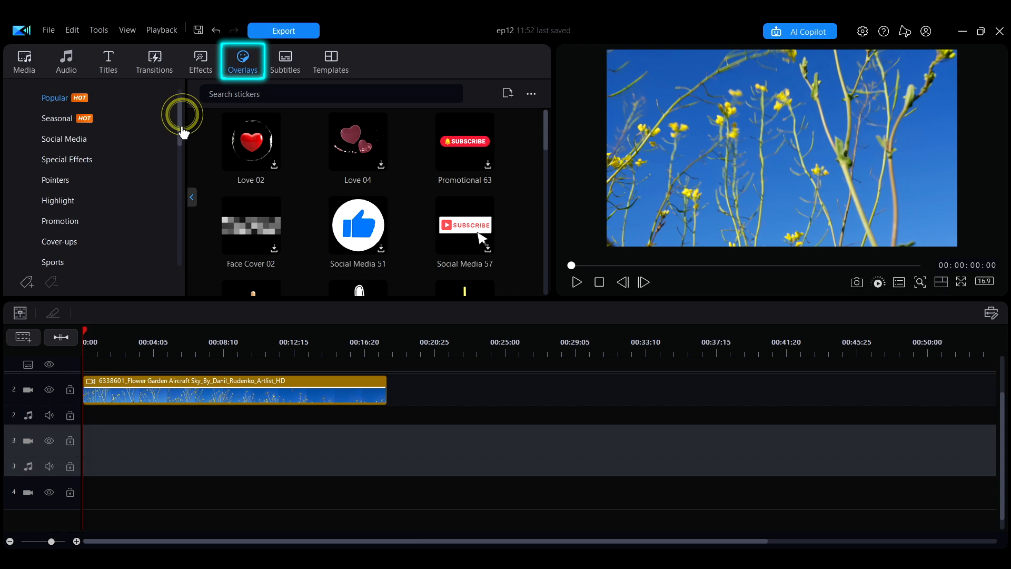
Scroll to the Travel stickers and drop Travel 11 onto track 3 near 00:00:10
{"action": "scroll", "scroll_direction": "down", "scroll_amount": 3}
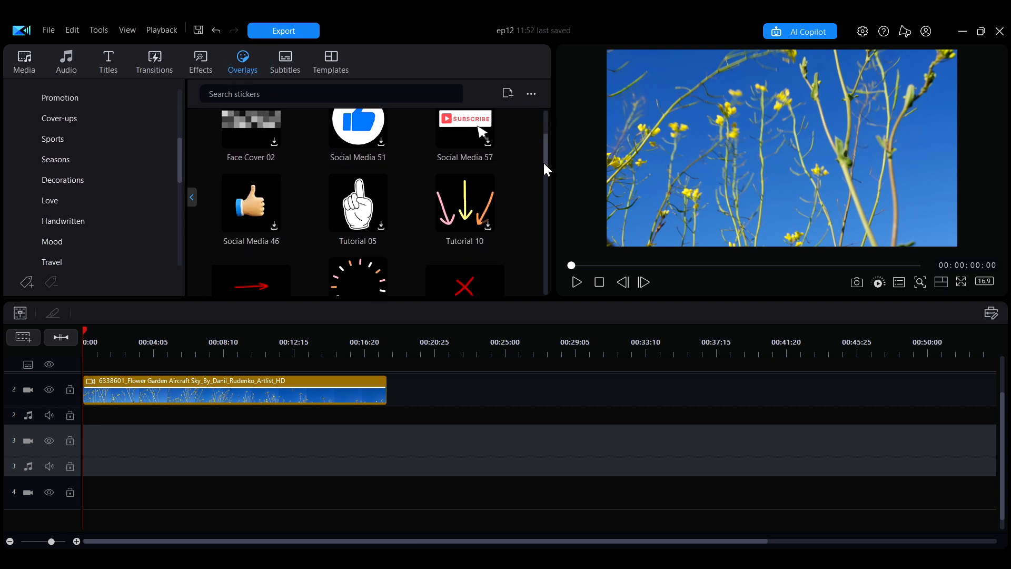
{"action": "scroll", "scroll_direction": "down", "scroll_amount": 3}
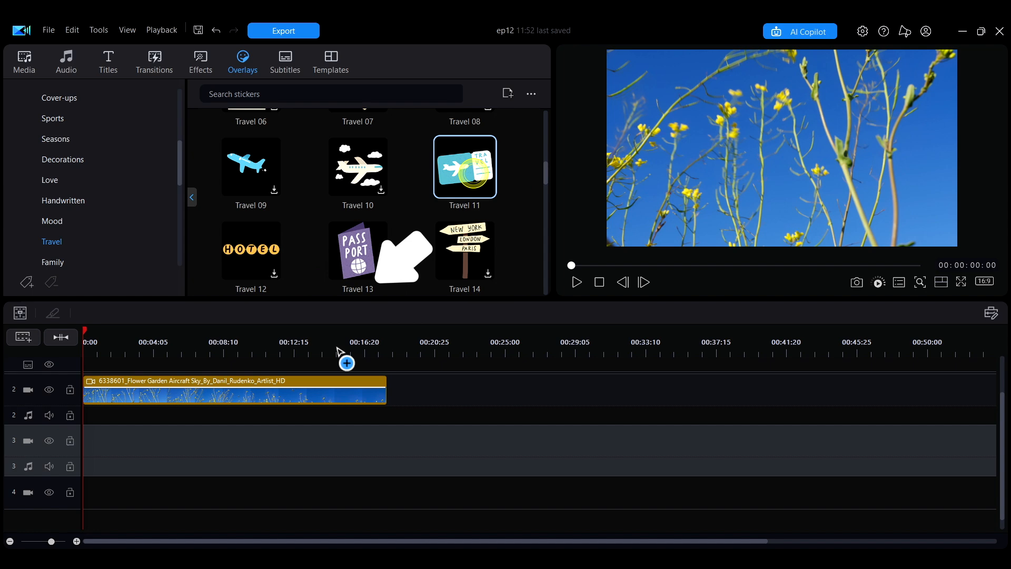
{"action": "left_click_drag", "start_coordinate": [463, 167], "coordinate": [300, 448]}
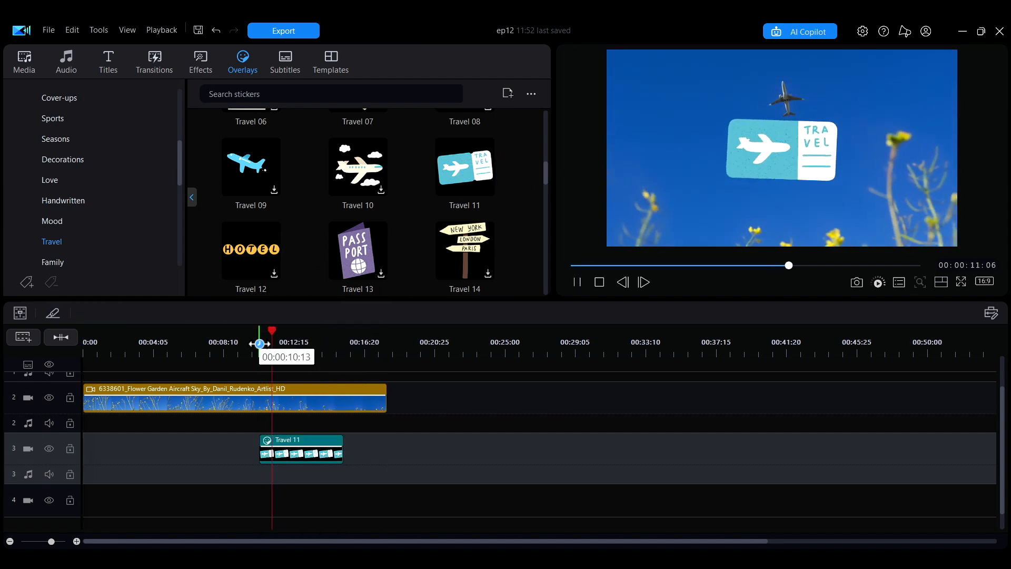
{"action": "left_click", "coordinate": [300, 449]}
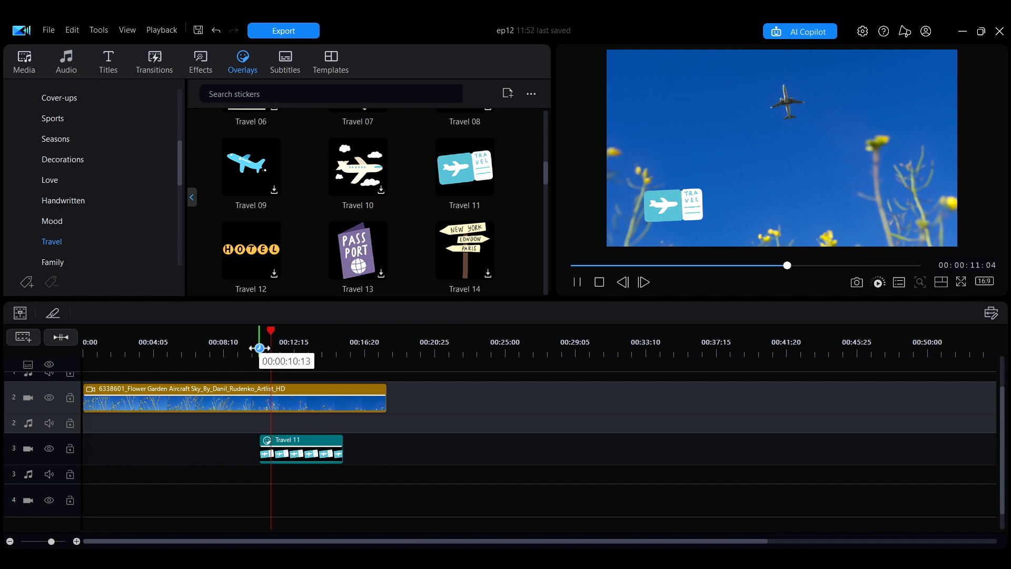
{"action": "left_click", "coordinate": [285, 62]}
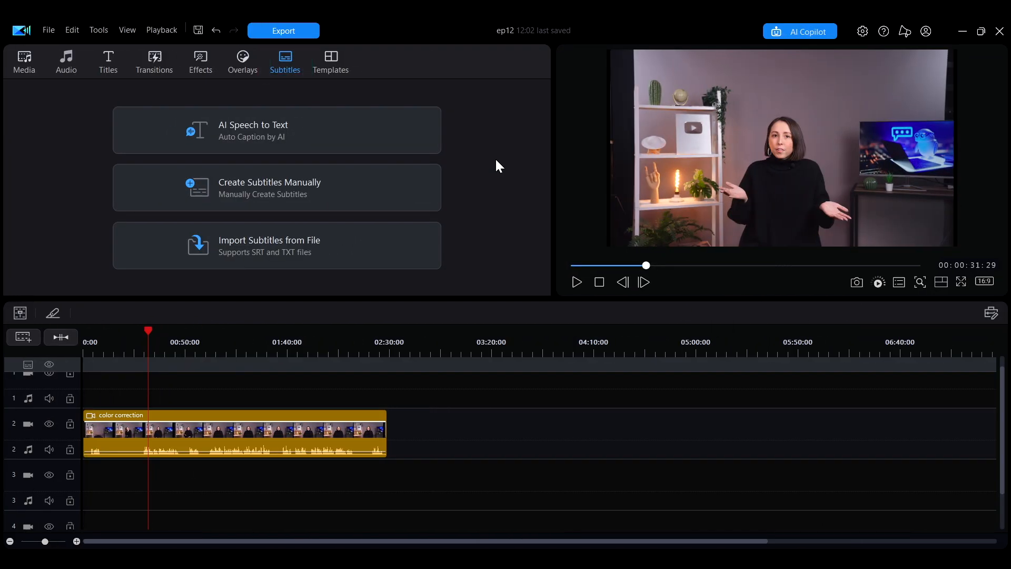
Type the manual subtitle 'How so I make the best YouTube video ever?' and try AI speech-to-text
{"action": "left_click", "coordinate": [276, 187]}
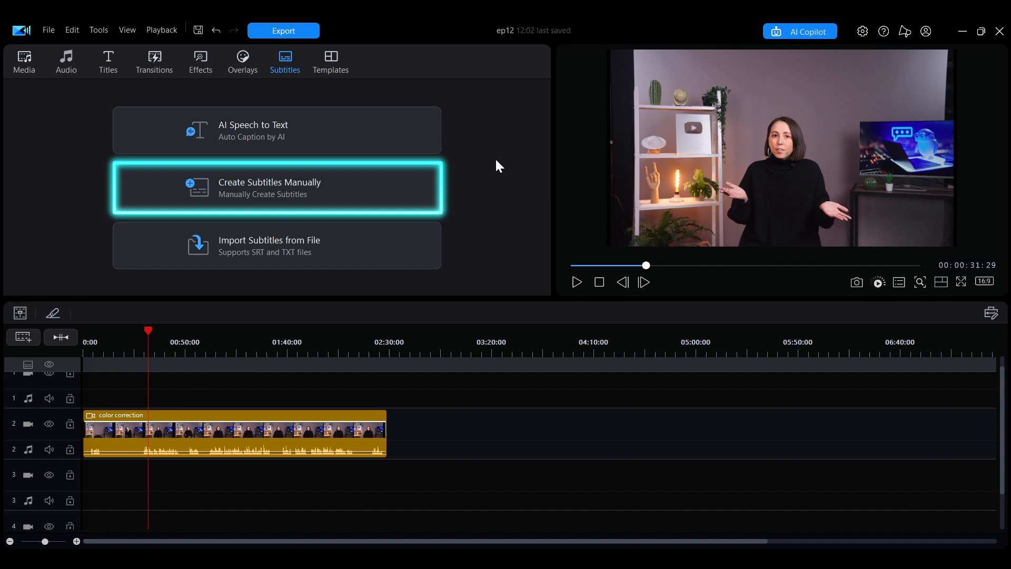
{"action": "left_click", "coordinate": [276, 188]}
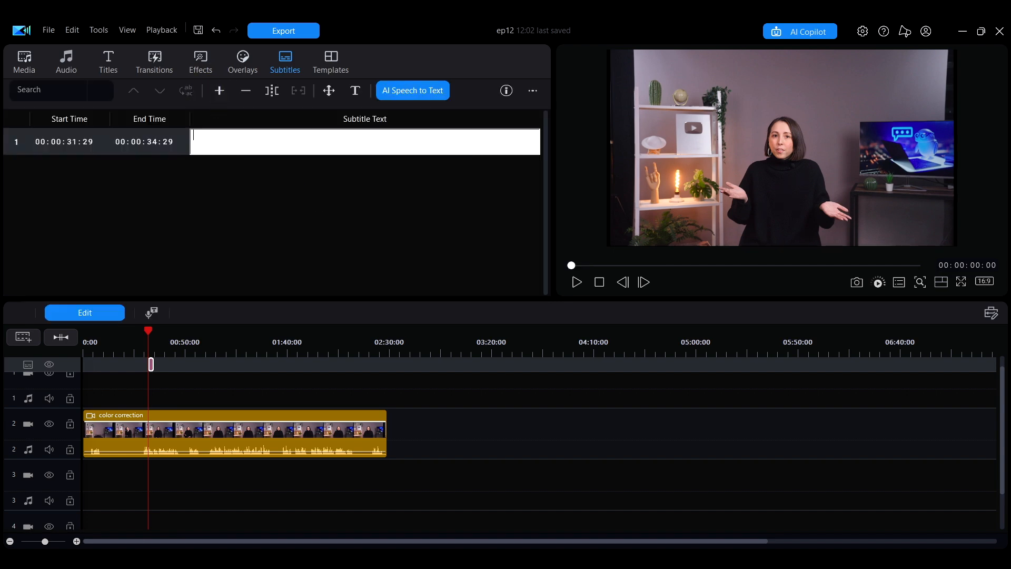
{"action": "type", "text": "How so I make the best YouTube video ever?"}
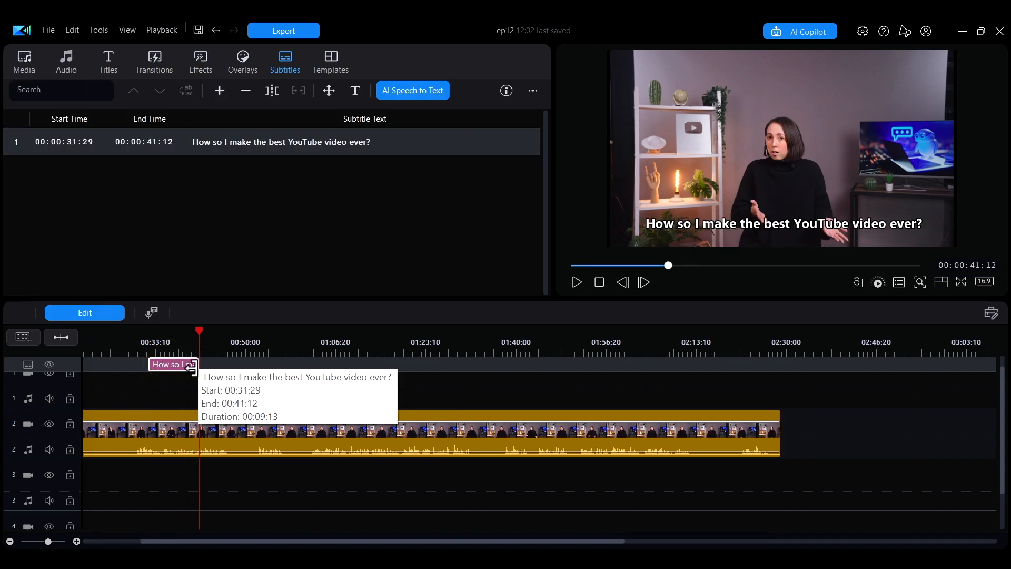
{"action": "left_click", "coordinate": [412, 90]}
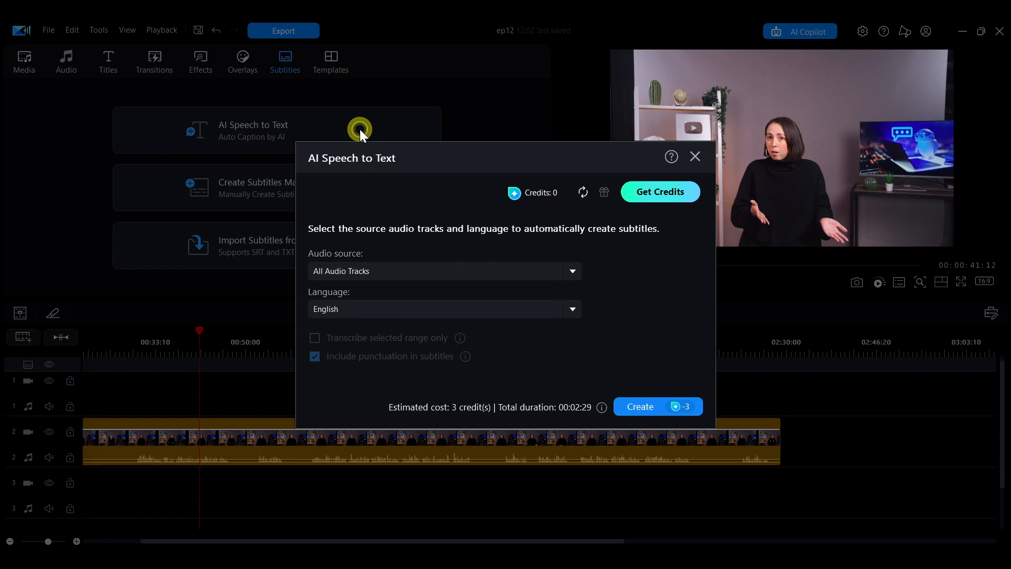
{"action": "left_click", "coordinate": [640, 406]}
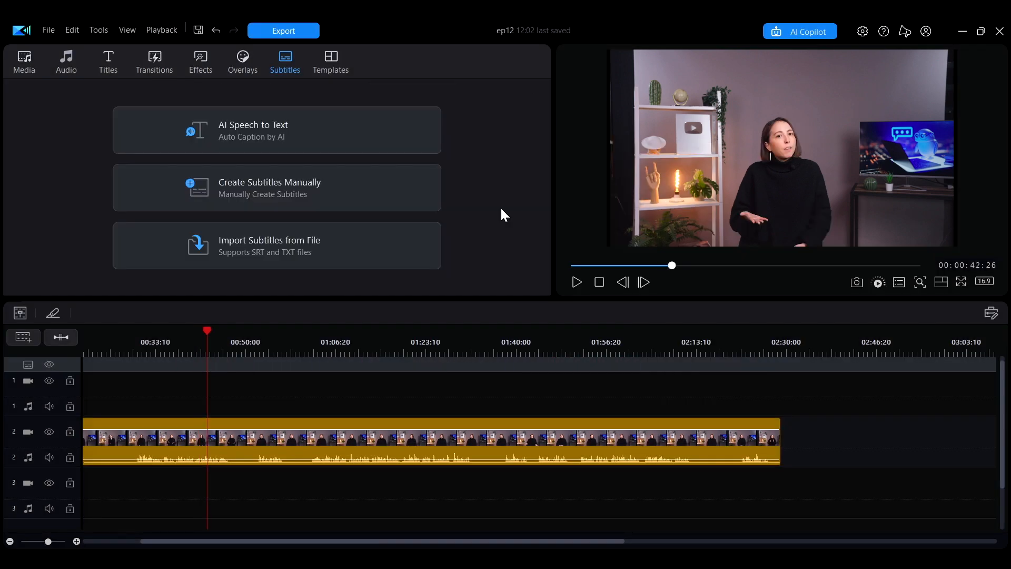
Import subtitles from the srt yt file
{"action": "left_click", "coordinate": [276, 245]}
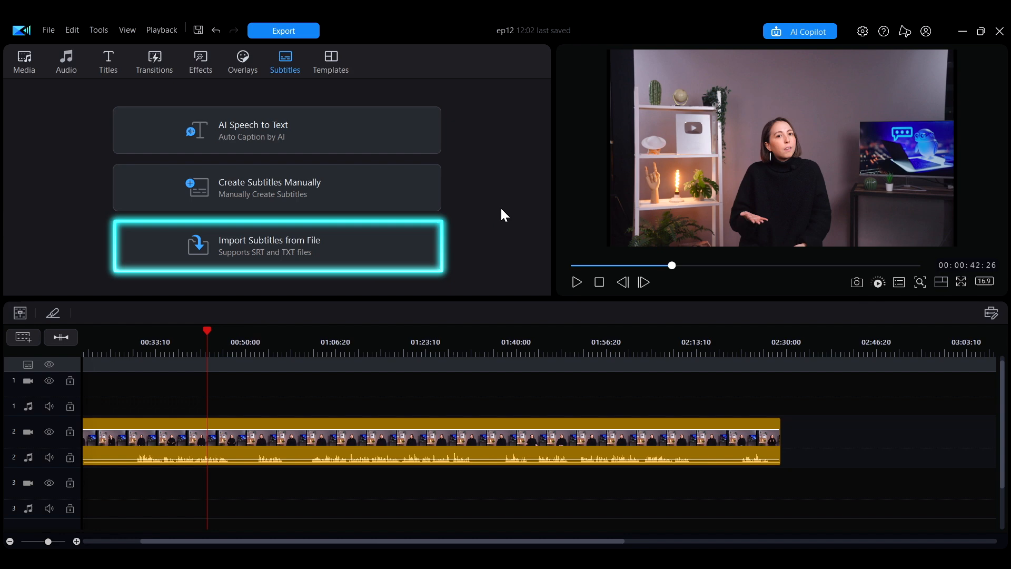
{"action": "left_click", "coordinate": [276, 246]}
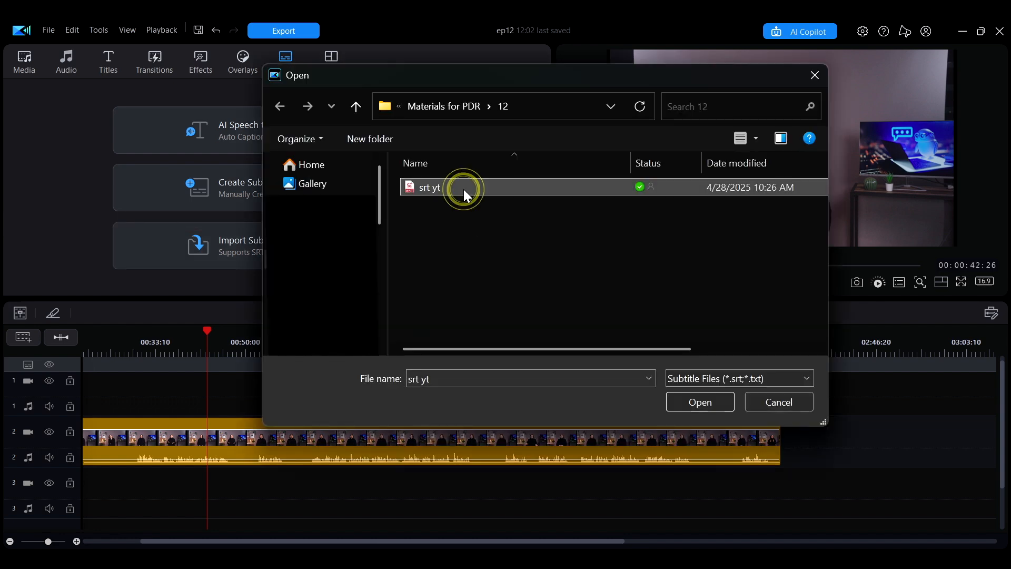
{"action": "left_click", "coordinate": [700, 402]}
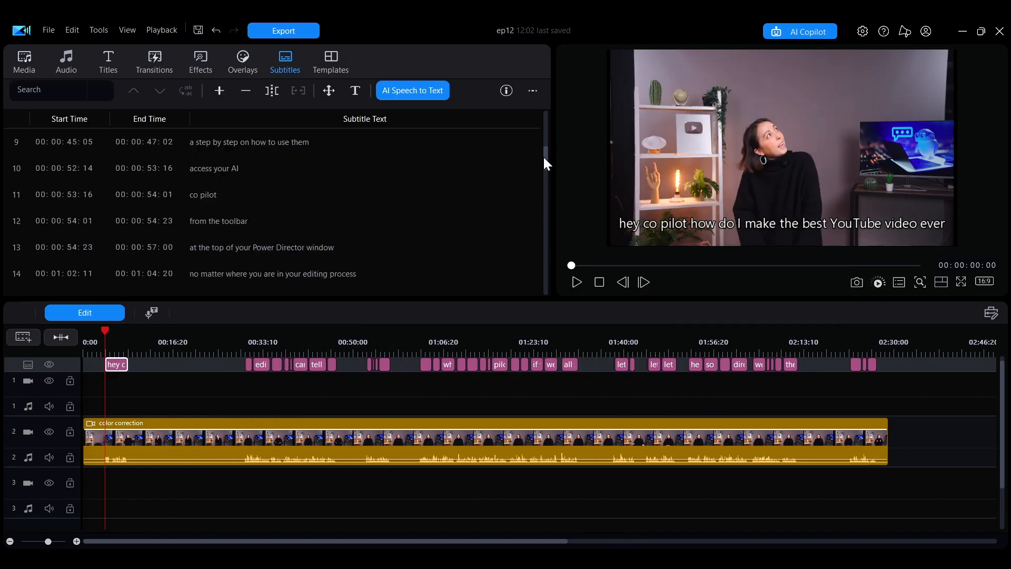
Browse the Intro and Outro template categories
{"action": "left_click", "coordinate": [330, 62]}
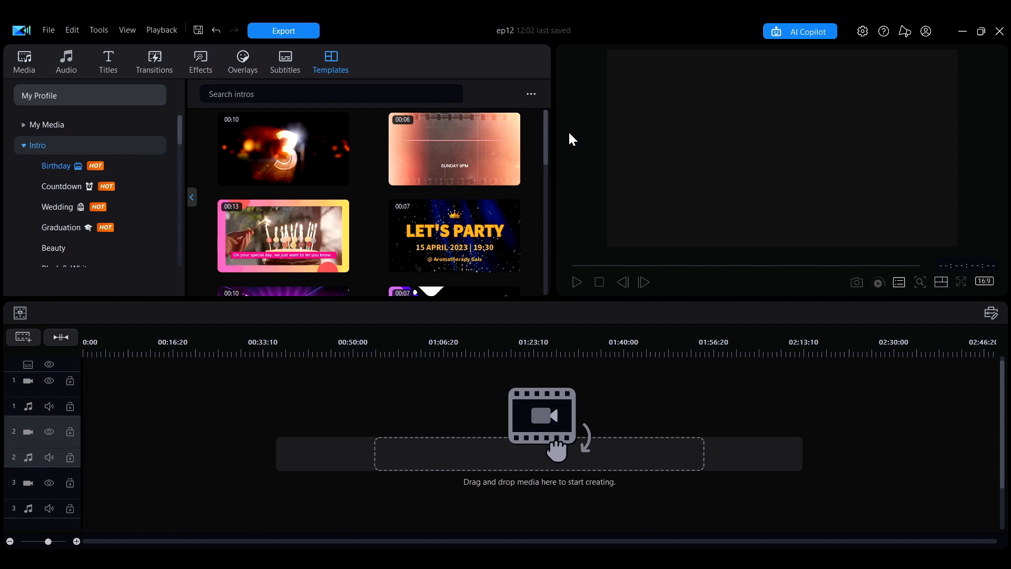
{"action": "left_click", "coordinate": [330, 57]}
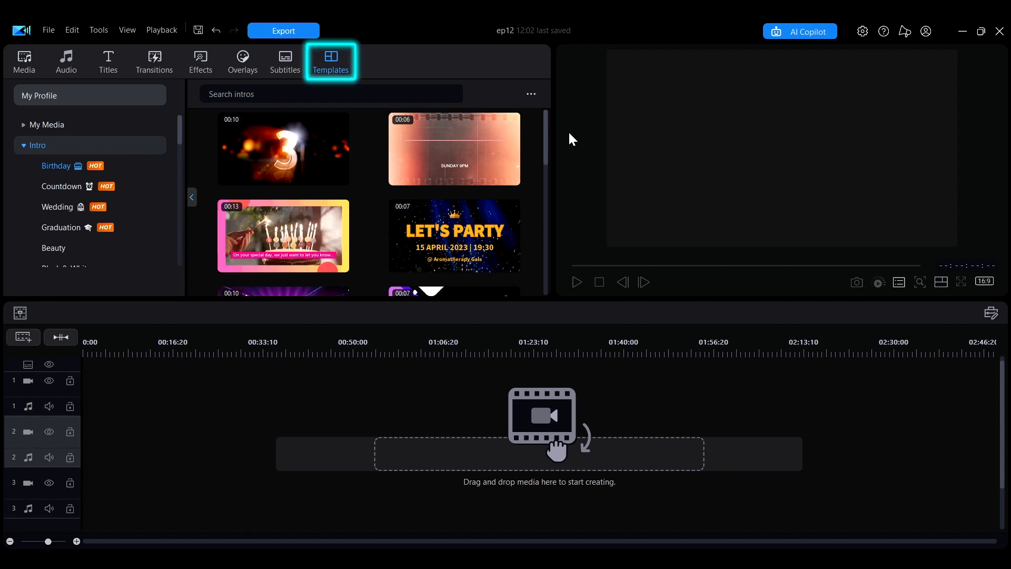
{"action": "scroll", "scroll_direction": "down", "scroll_amount": 3}
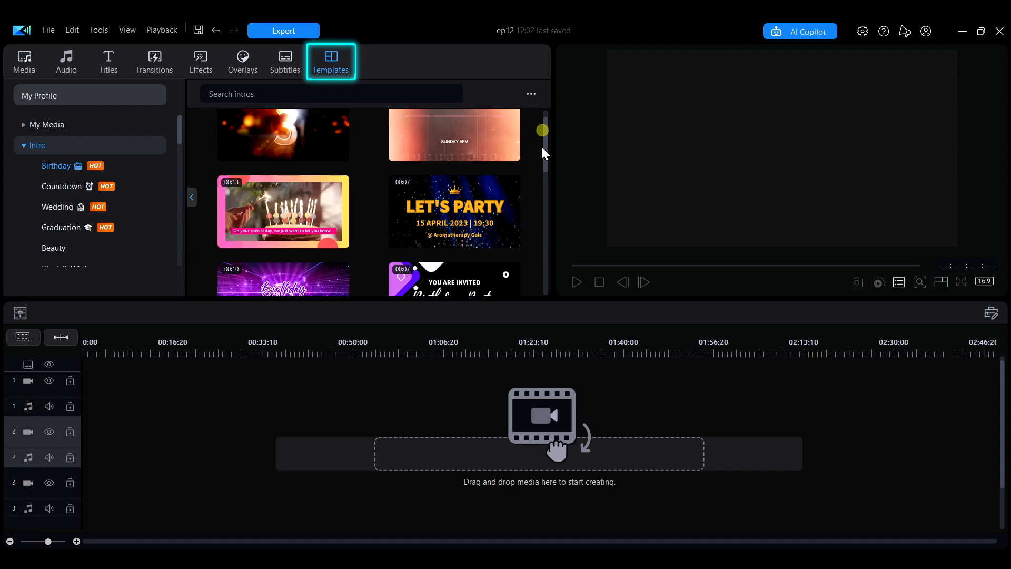
{"action": "left_click", "coordinate": [38, 166]}
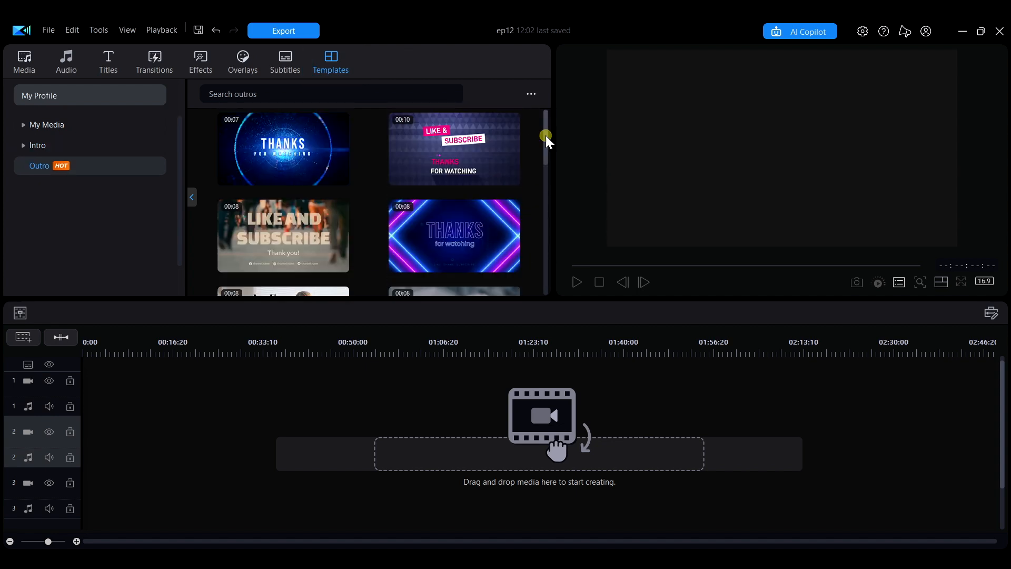
Add the Happy Birthday intro template to the timeline and show My Favorites
{"action": "scroll", "scroll_direction": "down", "scroll_amount": 3}
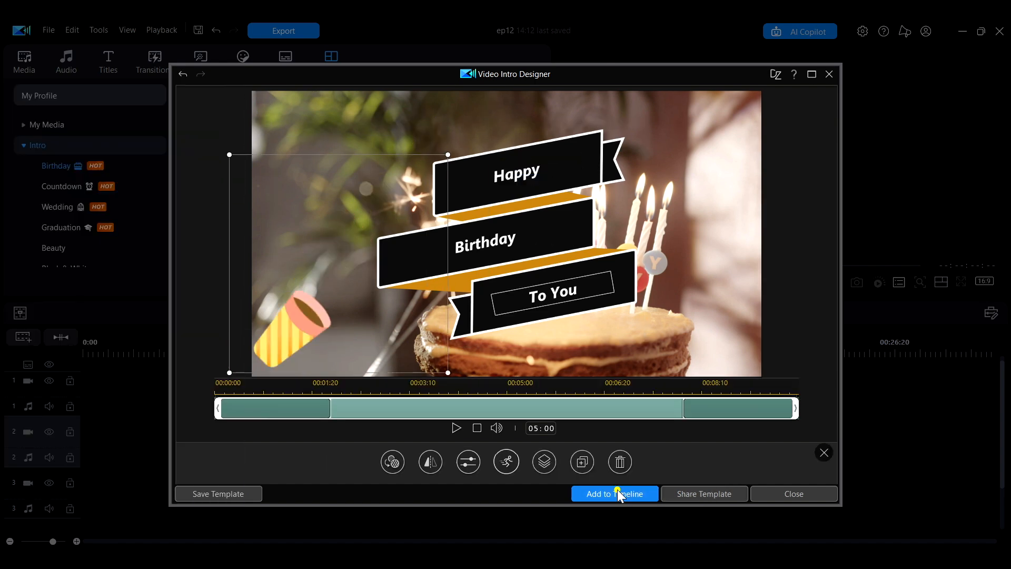
{"action": "left_click", "coordinate": [614, 493]}
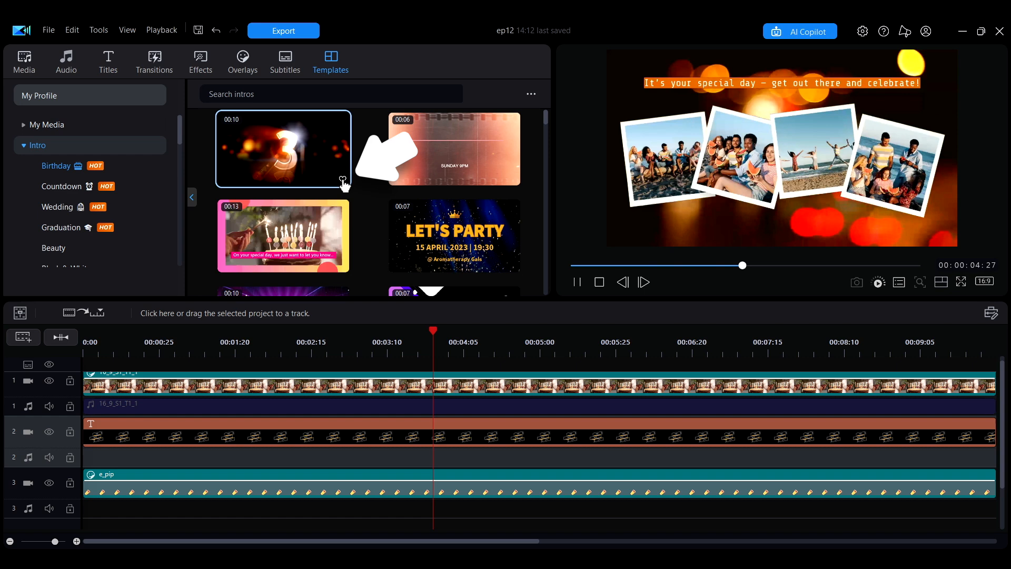
{"action": "left_click", "coordinate": [64, 145]}
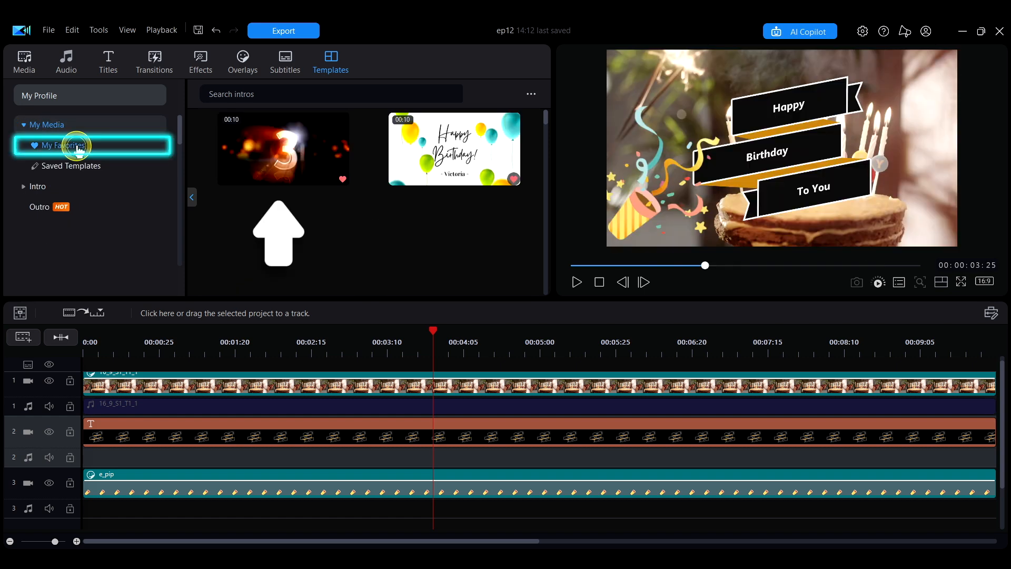